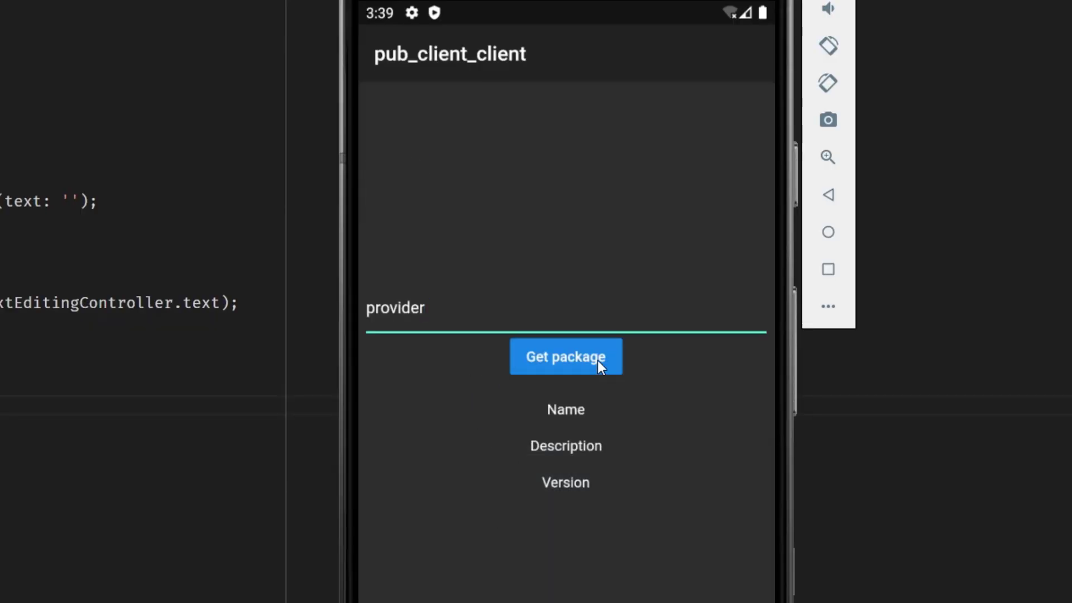
click(566, 358)
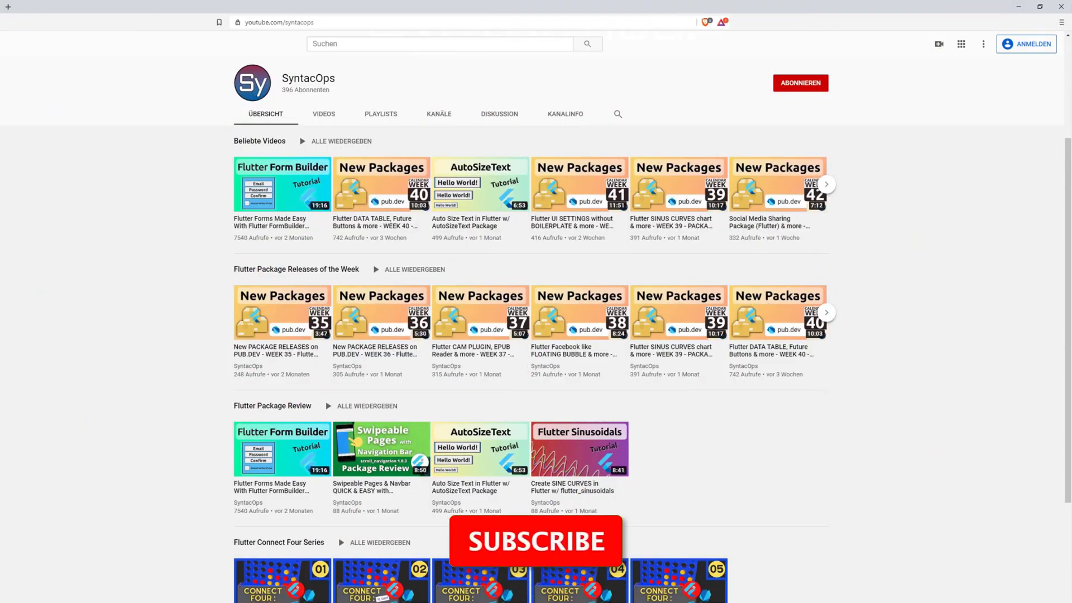
click(535, 543)
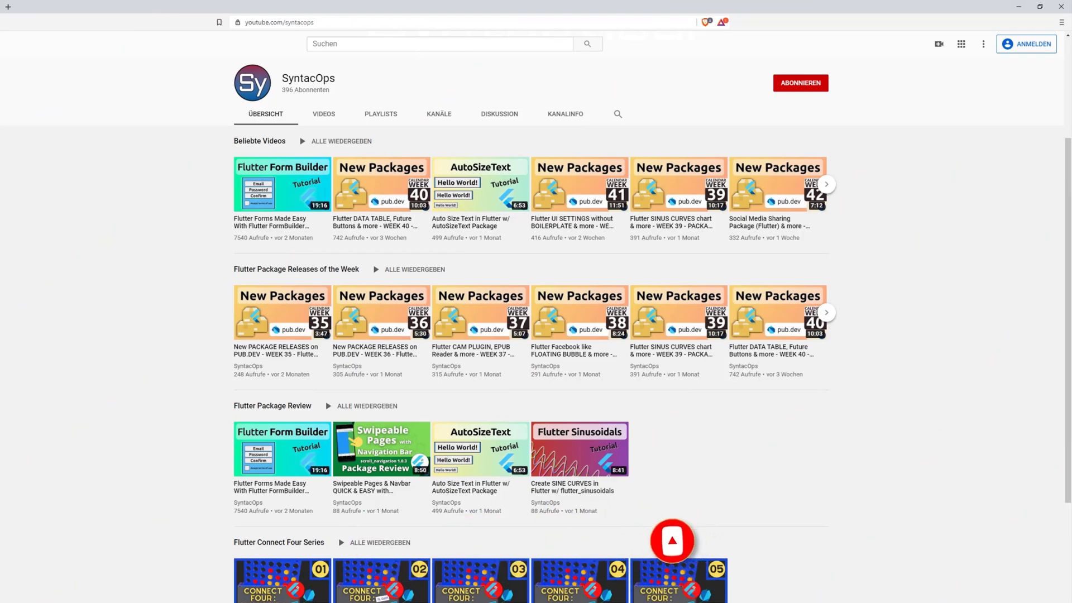
click(671, 540)
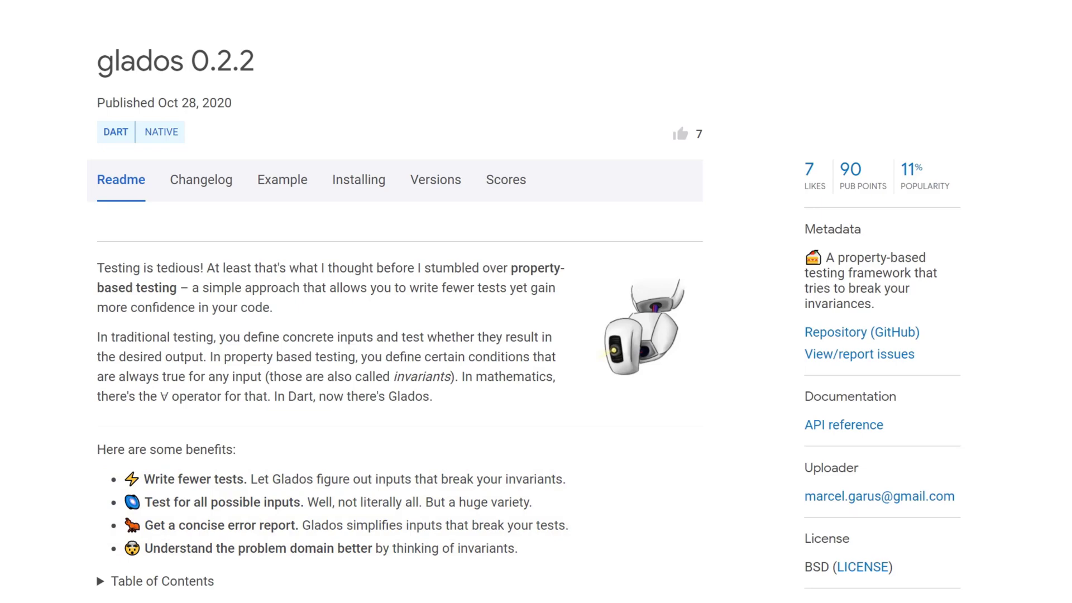
scroll(down, 3)
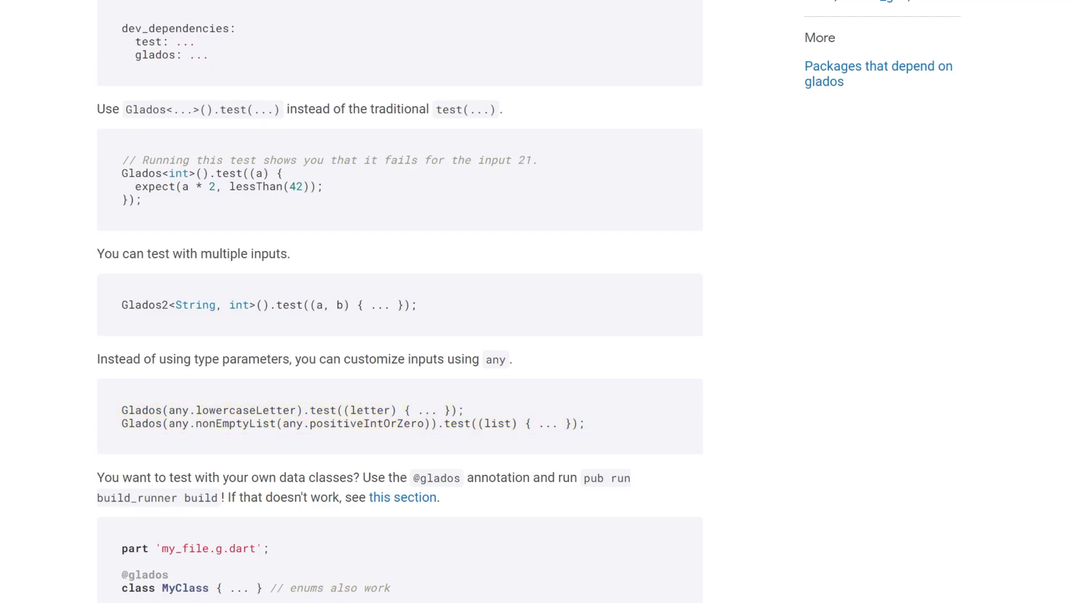
scroll(down, 3)
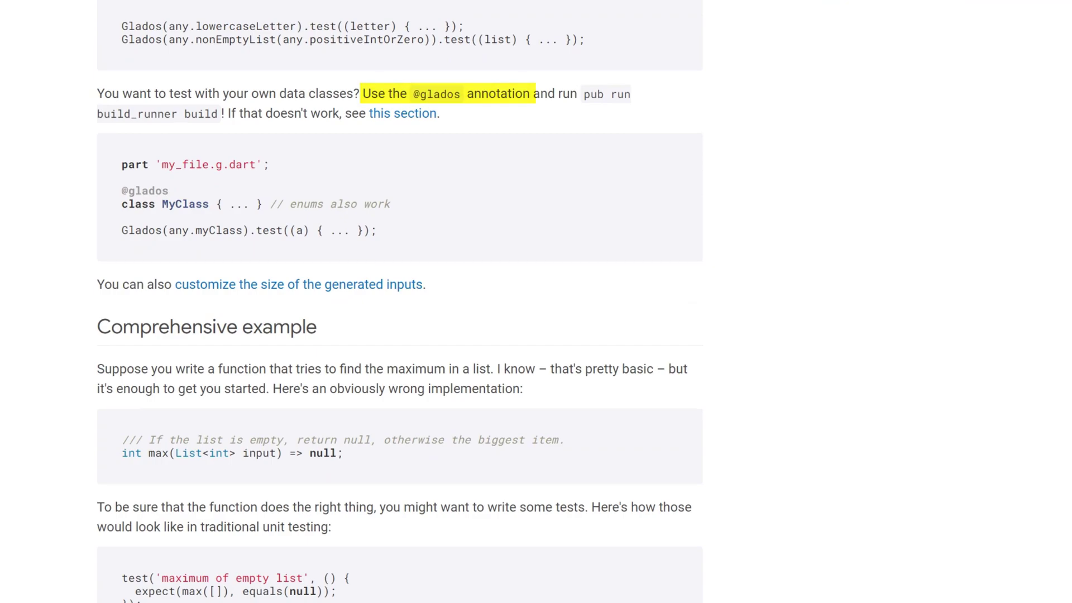
click(448, 94)
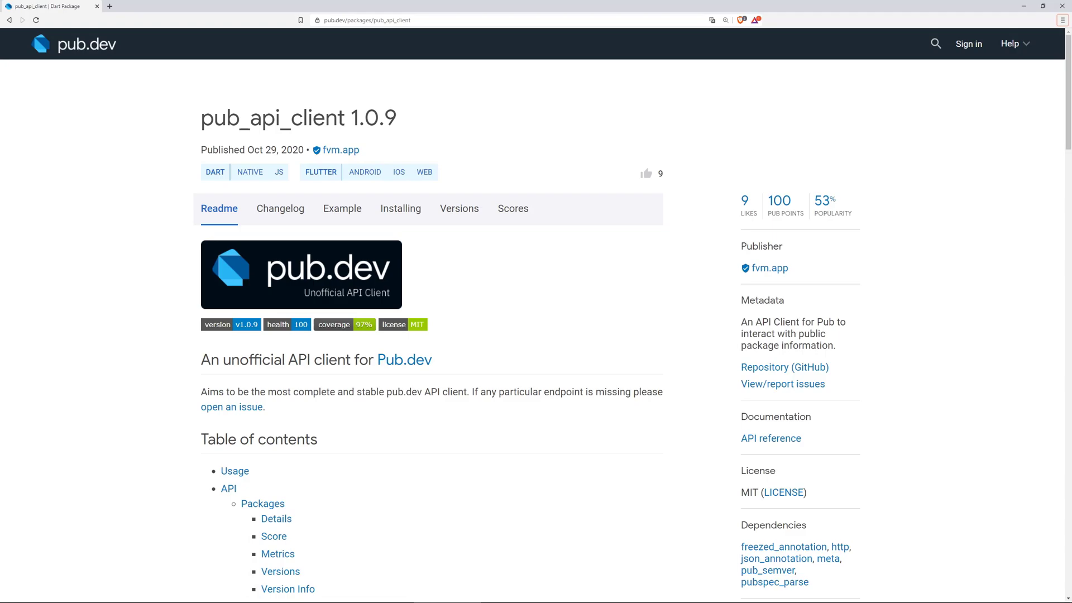
Read pub_api_client's Usage and API sections: Get Package Info, Score and Metrics examples.
scroll(down, 3)
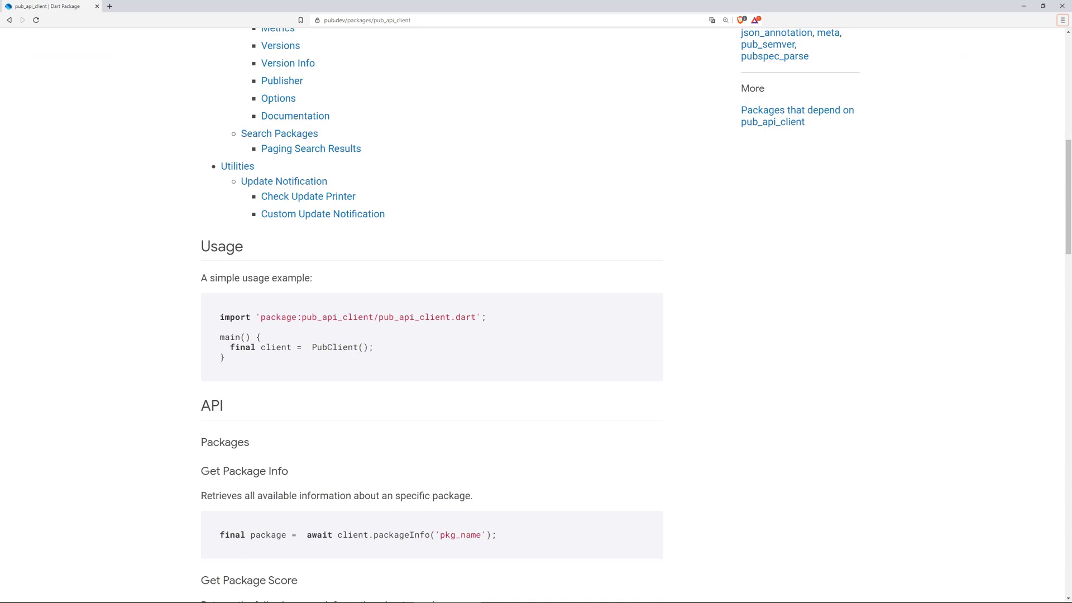
scroll(down, 3)
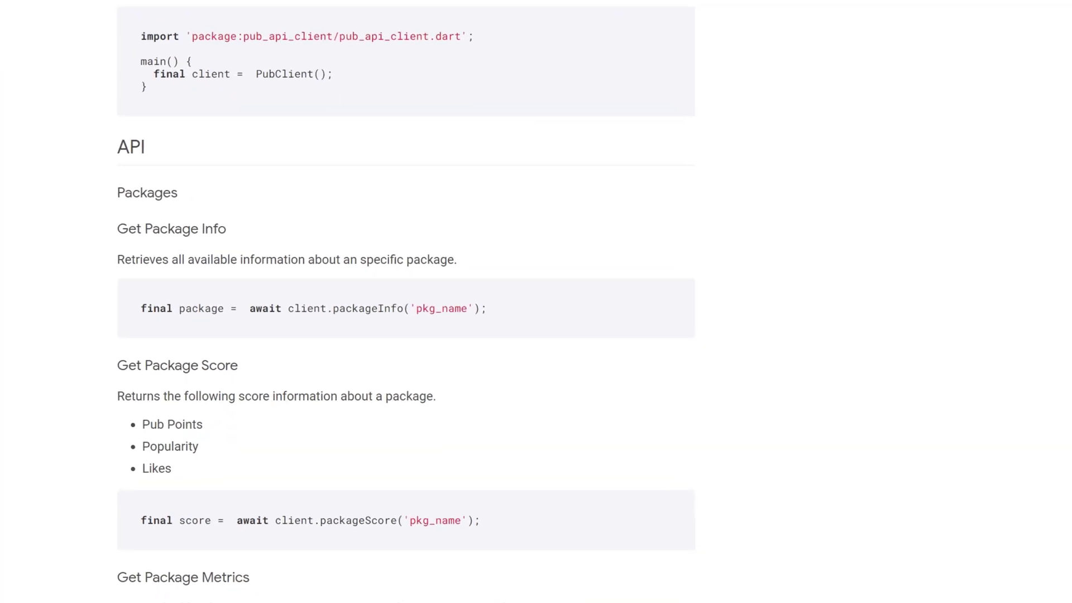
scroll(down, 3)
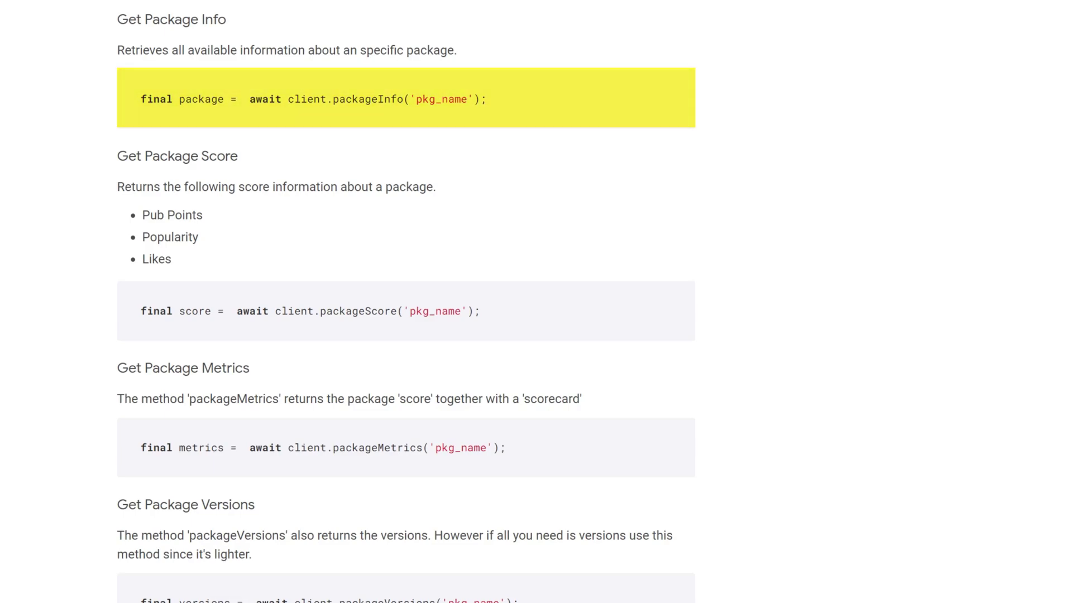
scroll(down, 3)
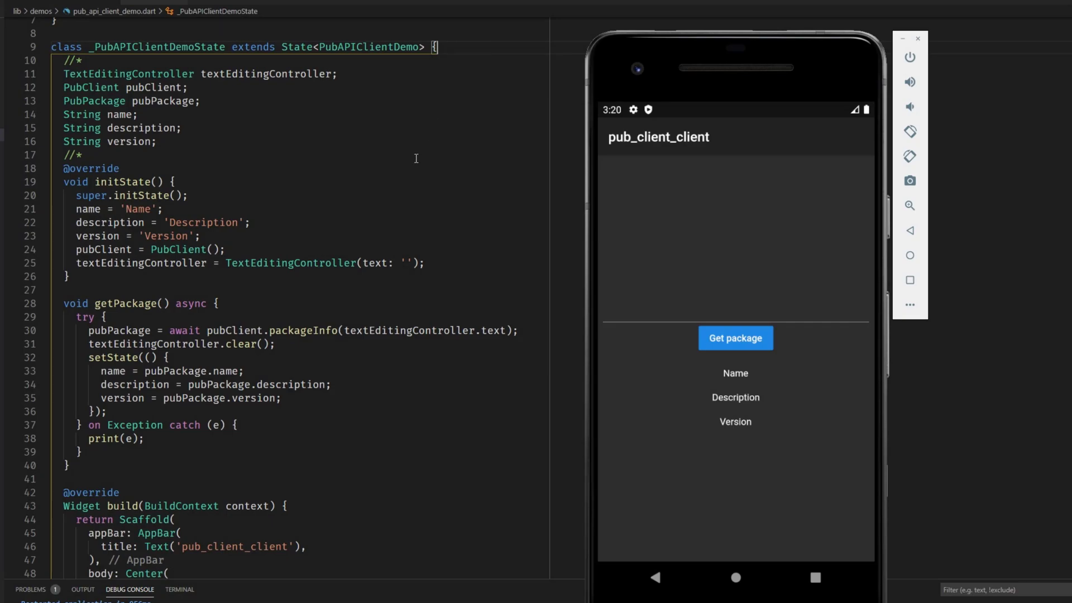
click(174, 180)
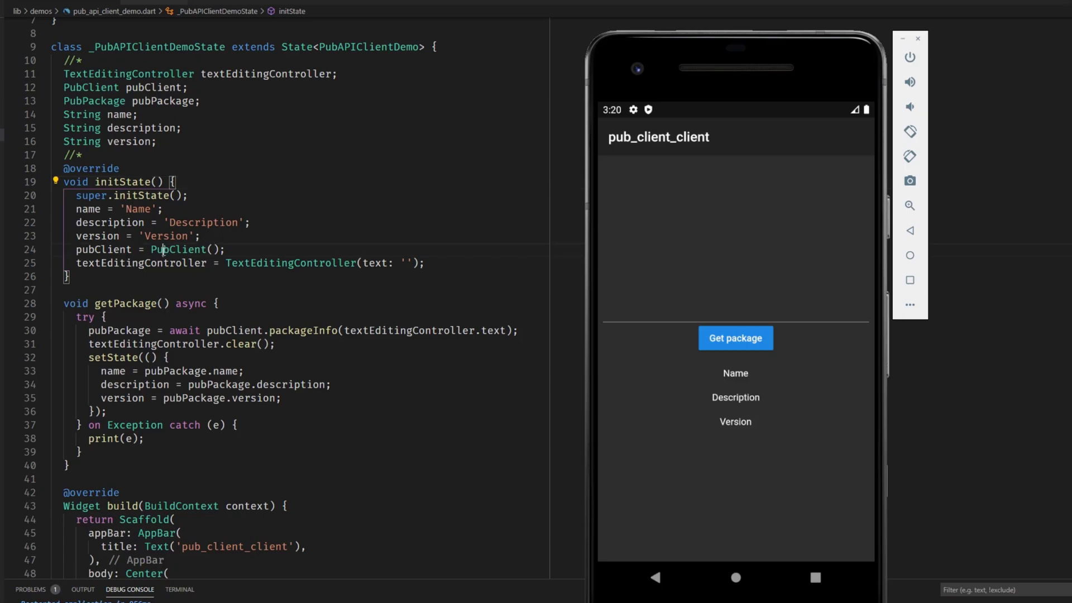
double_click(177, 250)
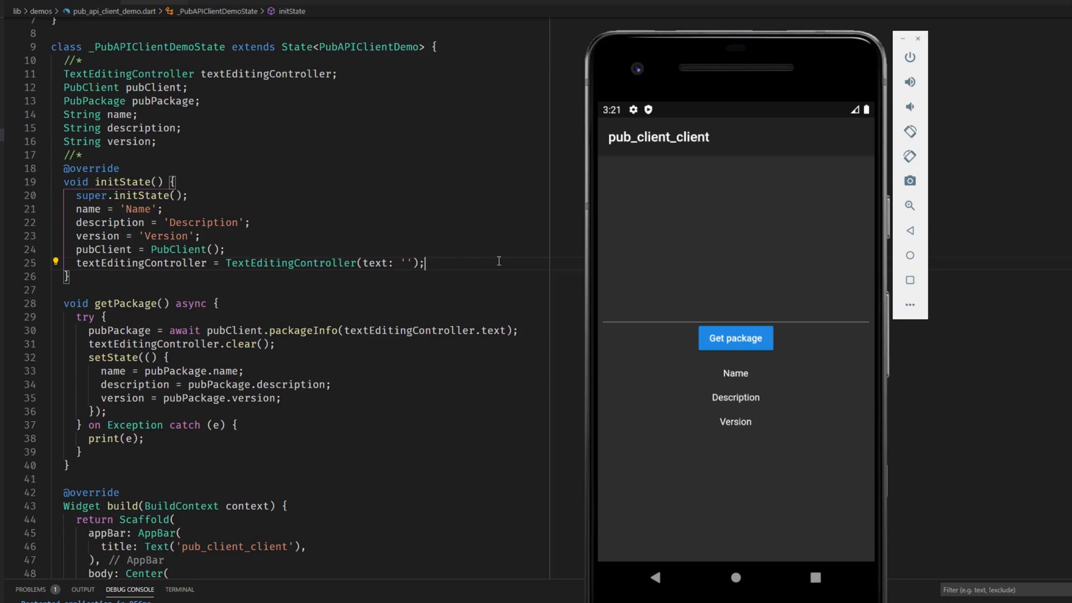
scroll(down, 3)
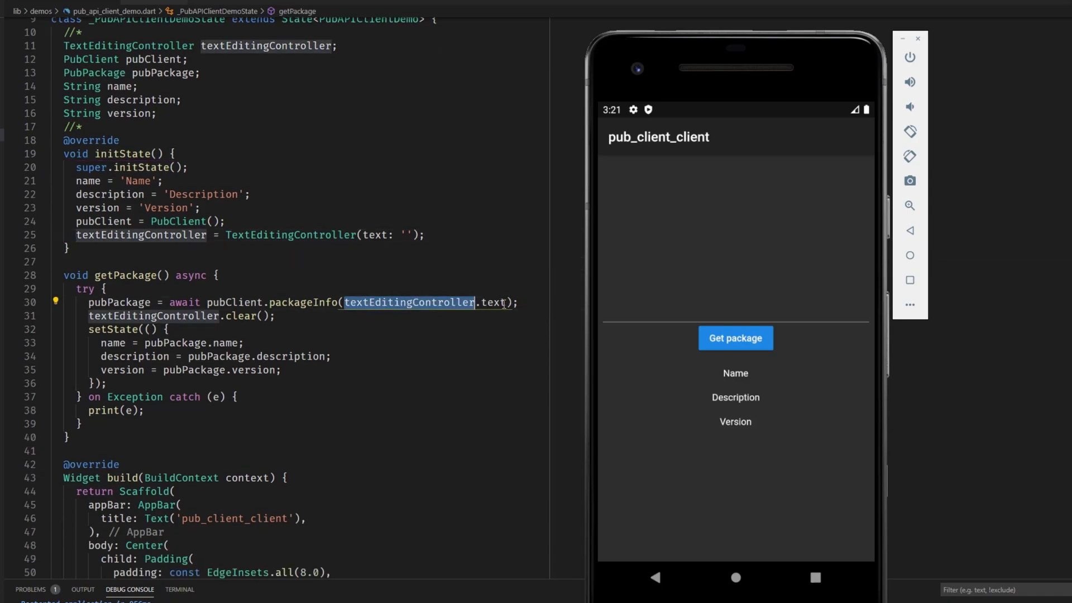
click(519, 301)
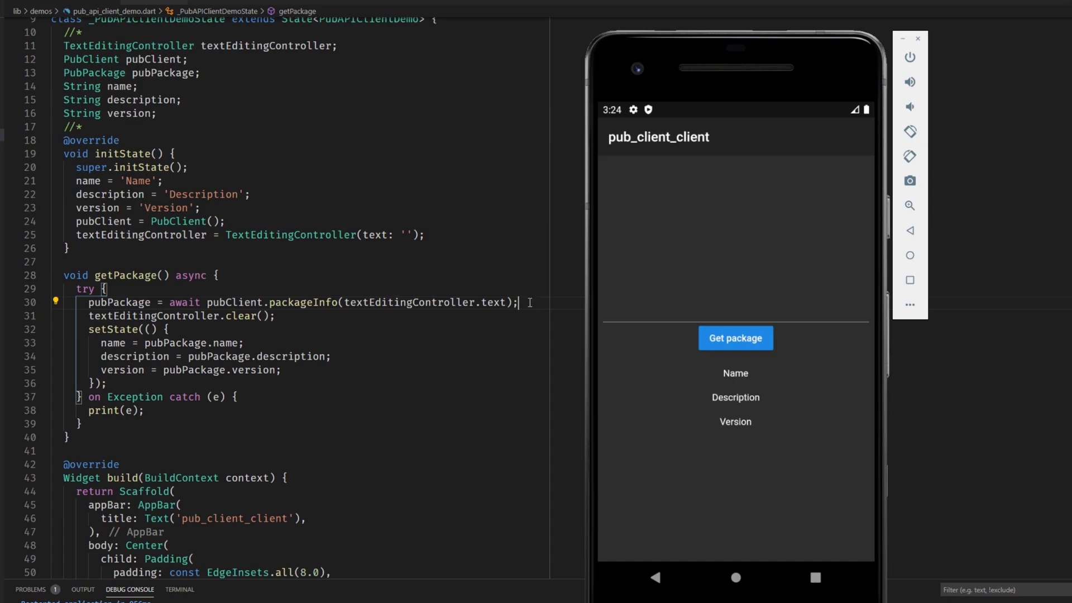
mouse_move(739, 348)
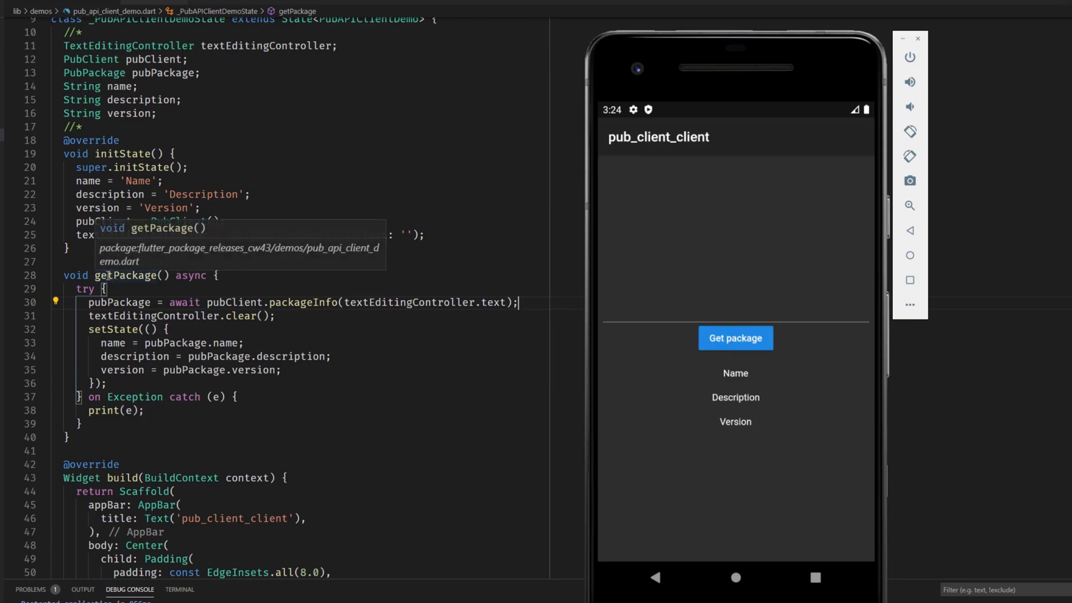
mouse_move(232, 301)
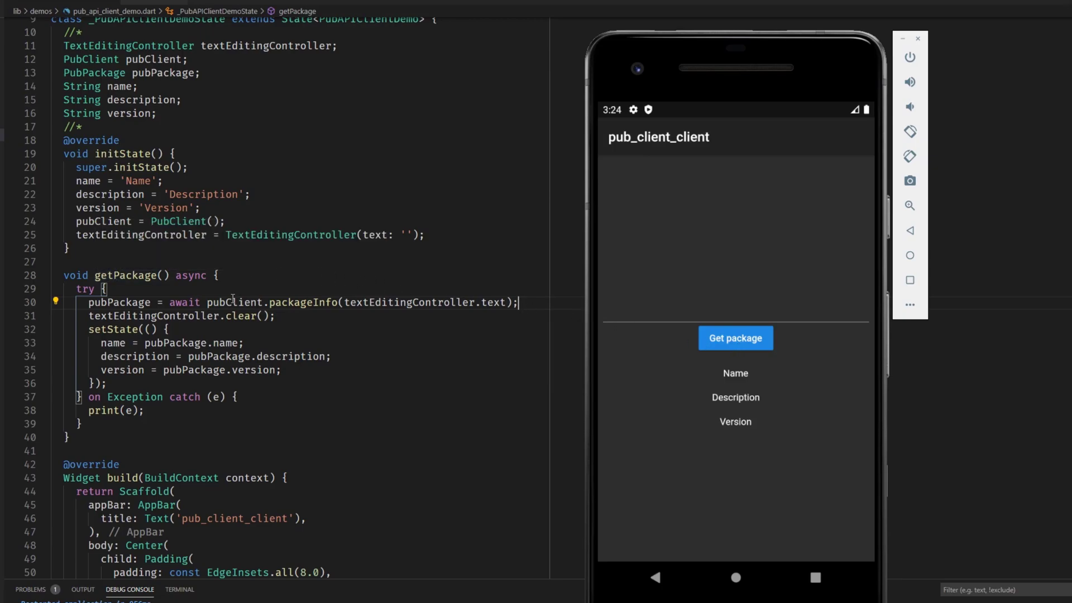
double_click(234, 302)
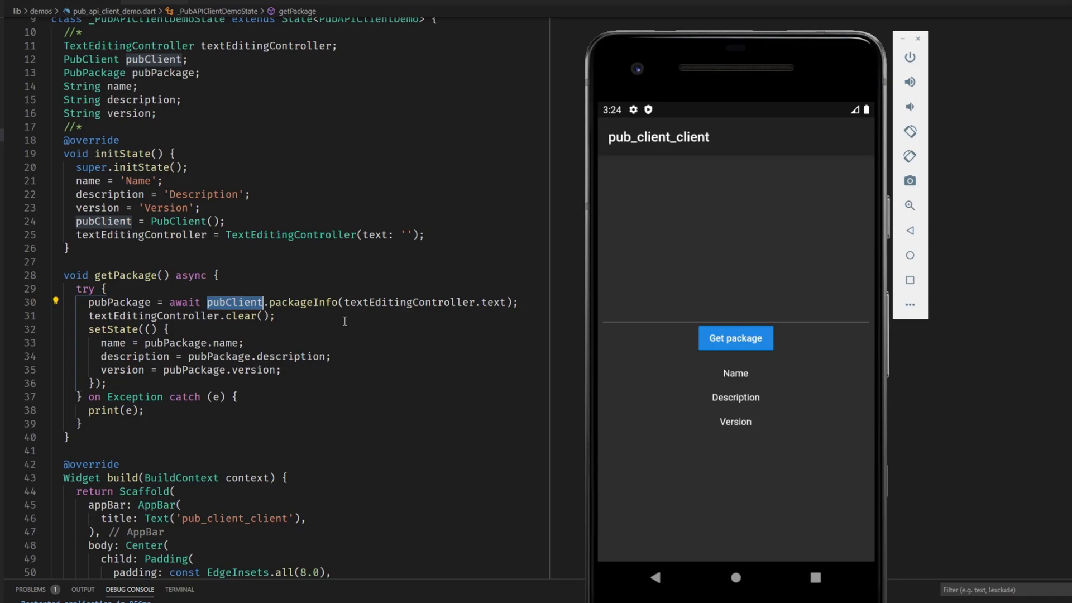
click(275, 316)
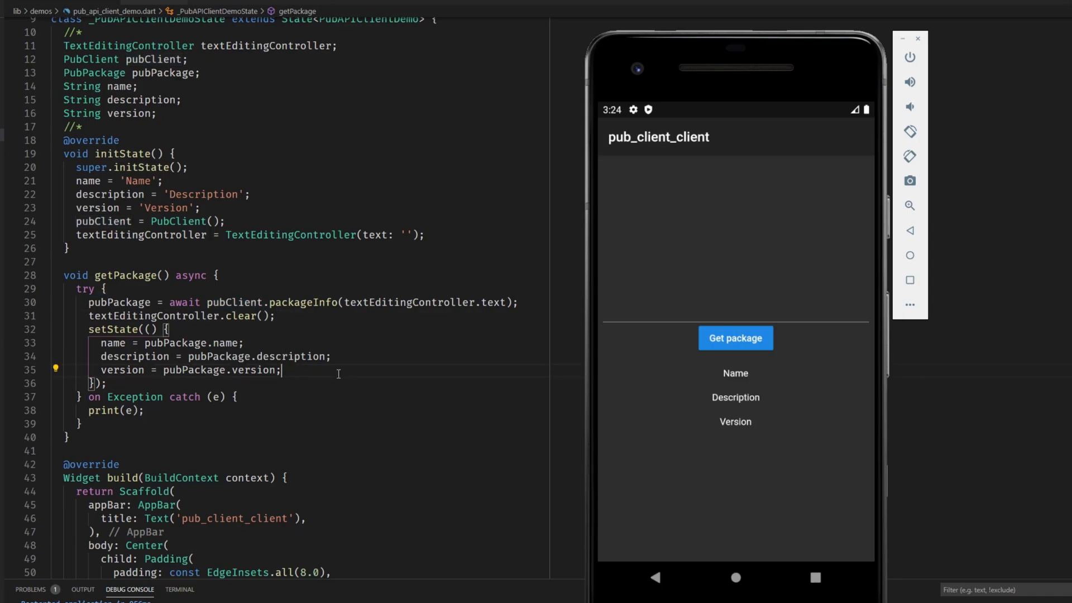
mouse_move(753, 389)
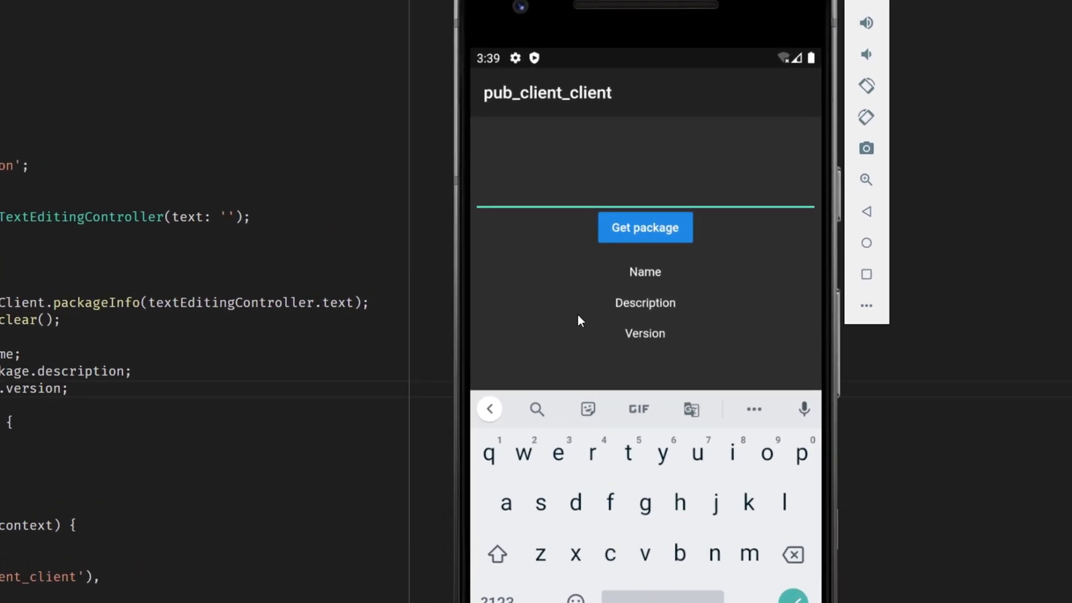
Look up 'provider' in the demo app to show its description and version 4.3.2+2.
text(provider)
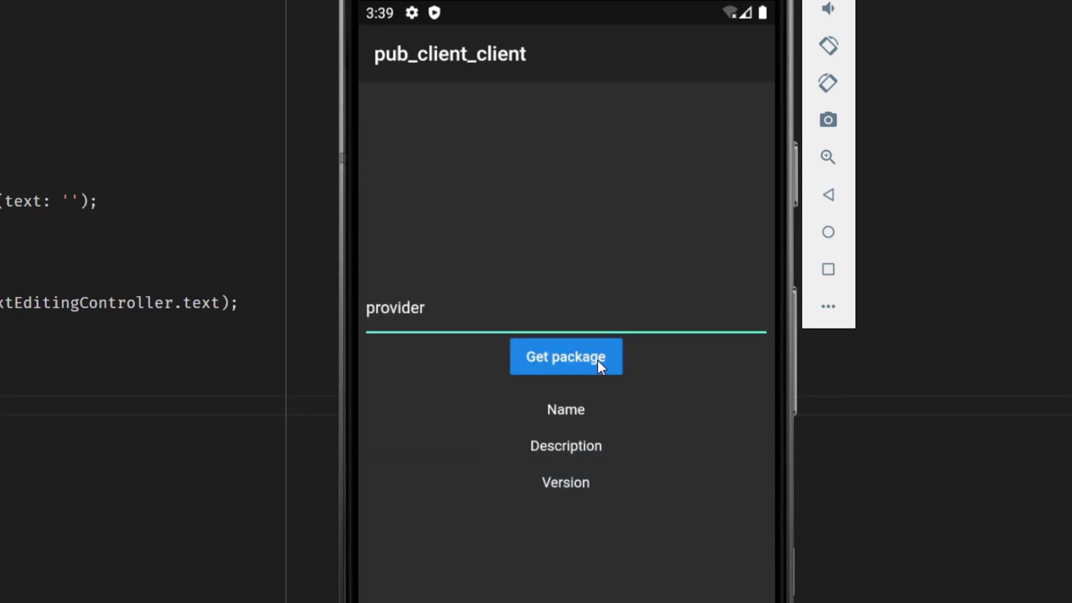
click(566, 357)
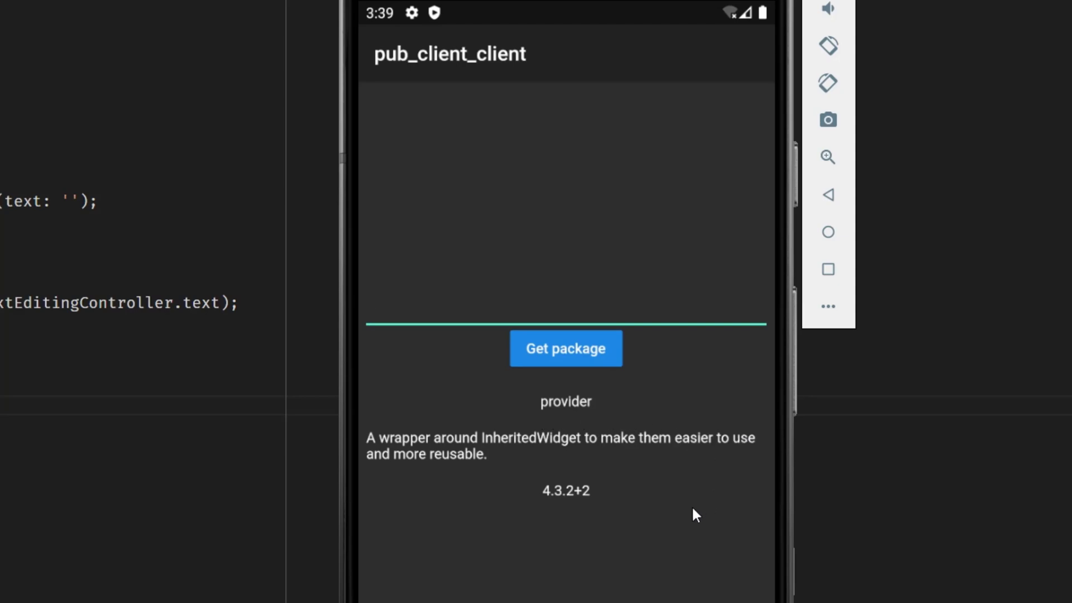
mouse_move(578, 527)
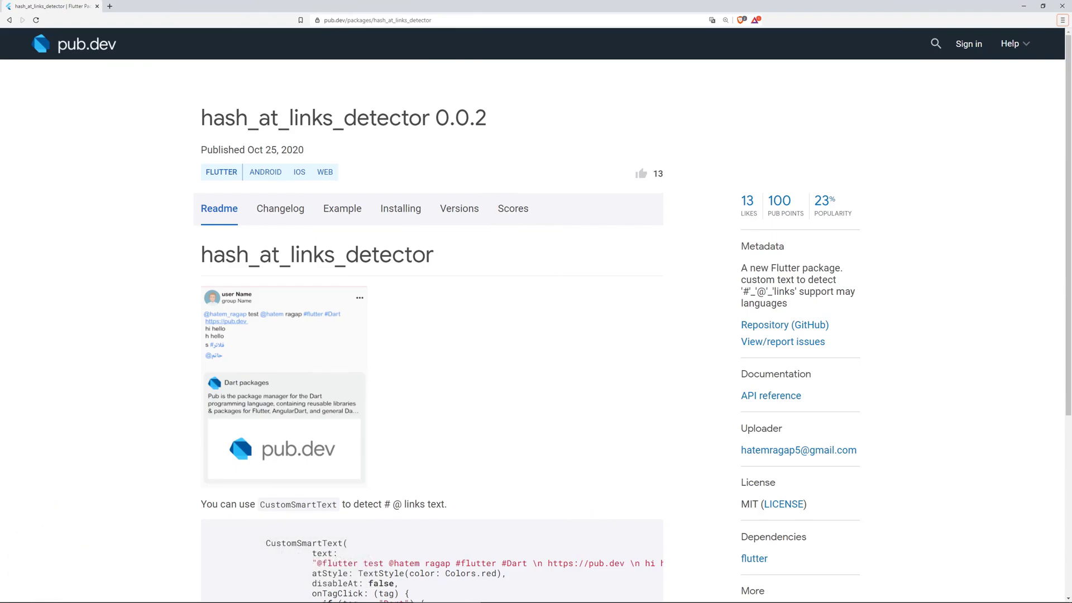
Review the hash_at_links_detector CustomSmartText sample and highlight the #flutter hashtag.
scroll(down, 3)
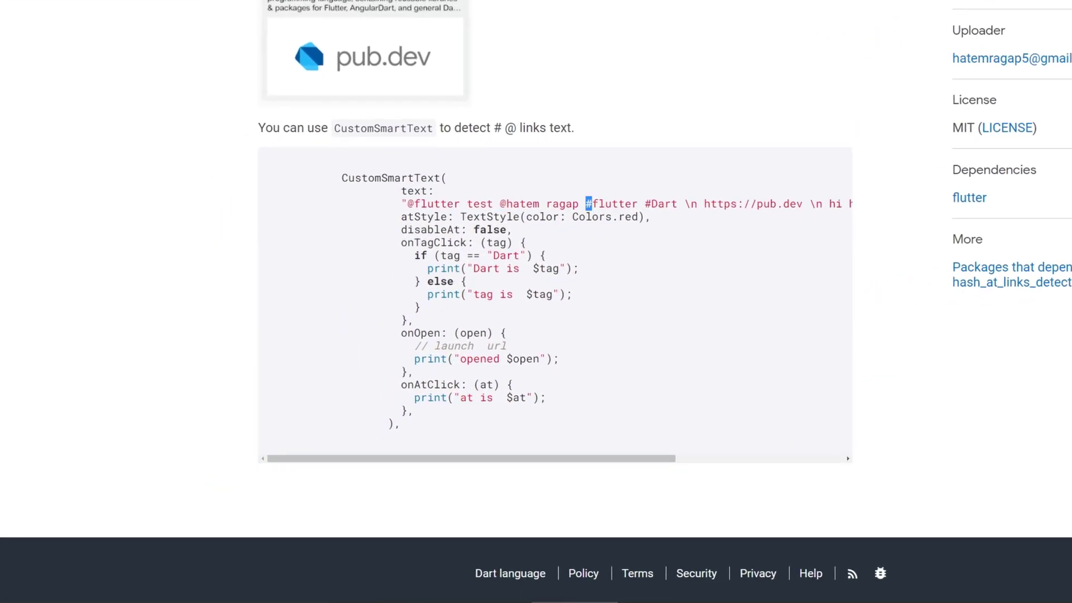
double_click(750, 204)
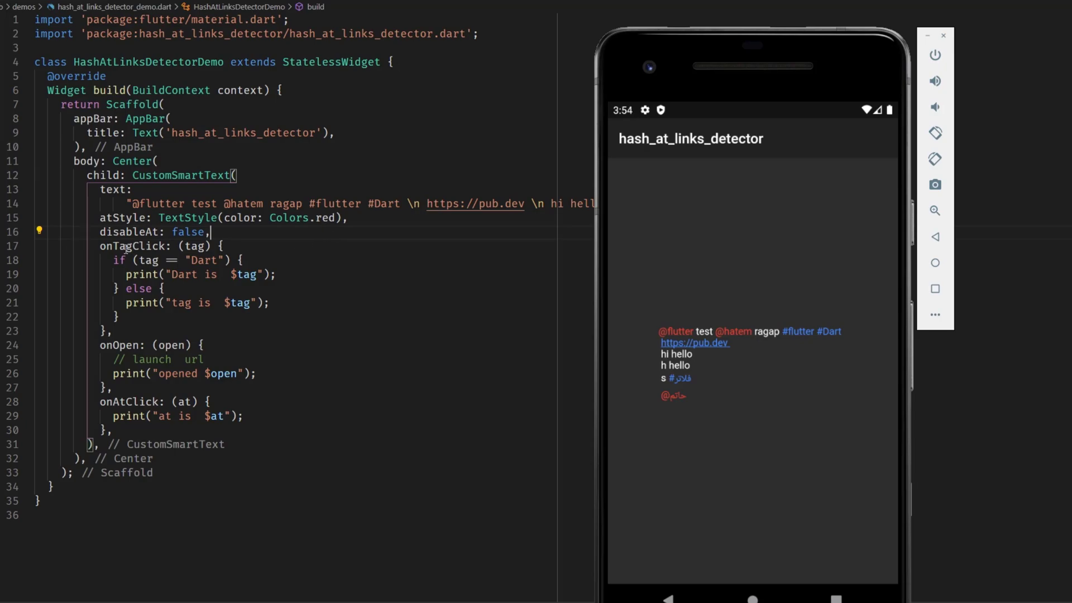
double_click(131, 246)
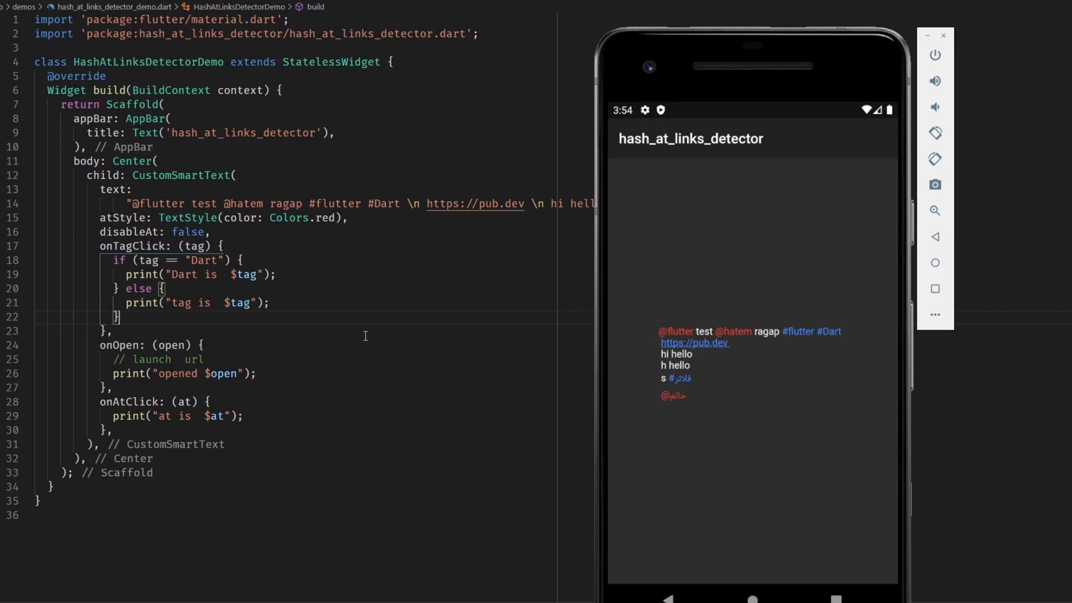
double_click(118, 345)
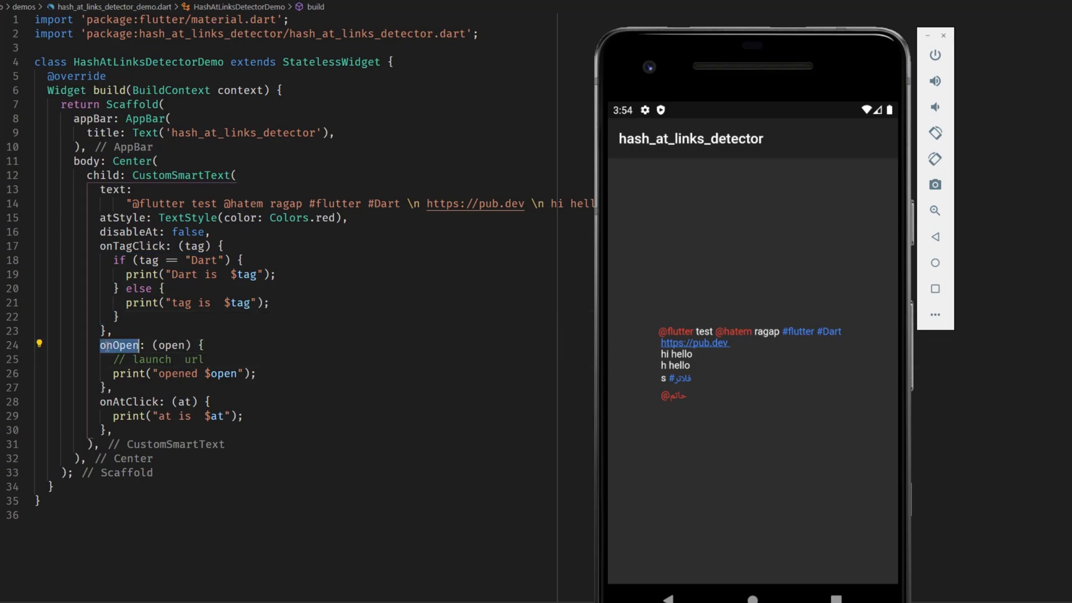